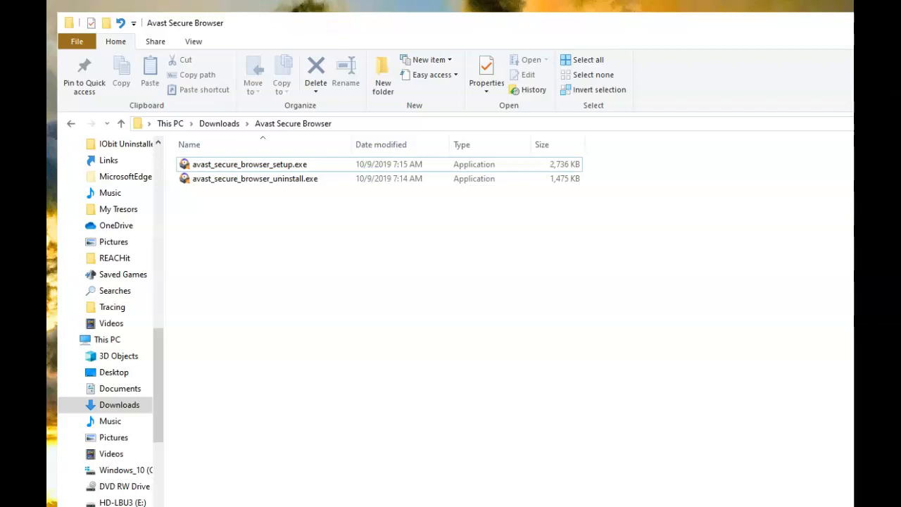
{"action": "mouse_move", "coordinate": [554, 15]}
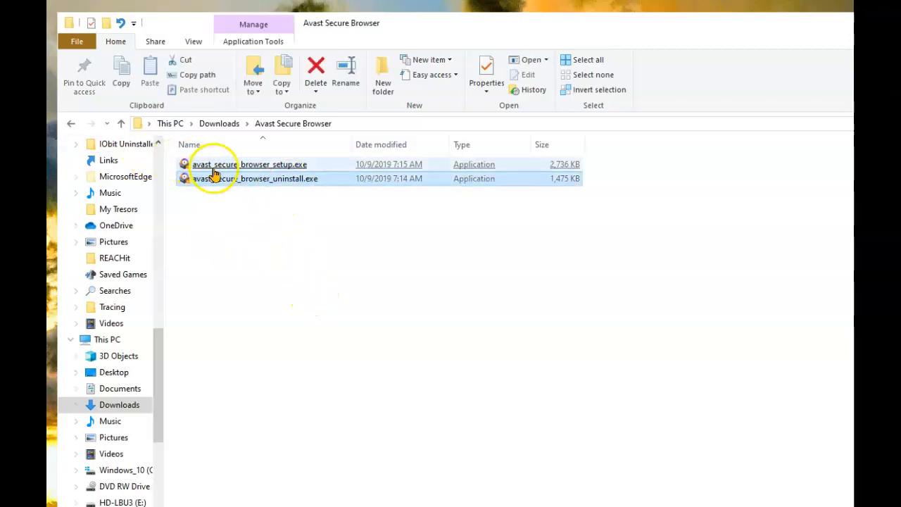
Run avast_secure_browser_uninstall.exe and uninstall the browser, deleting its browsing data too
{"action": "left_click", "coordinate": [249, 164]}
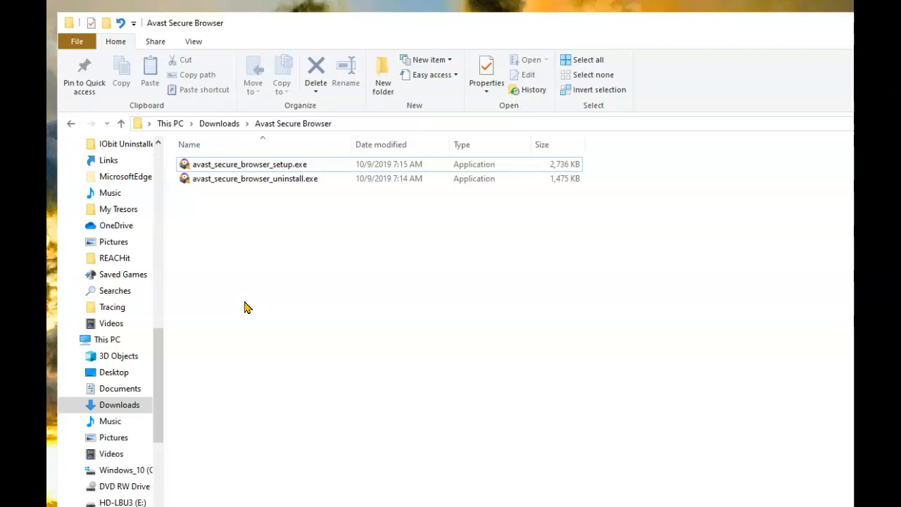
{"action": "left_click", "coordinate": [257, 178]}
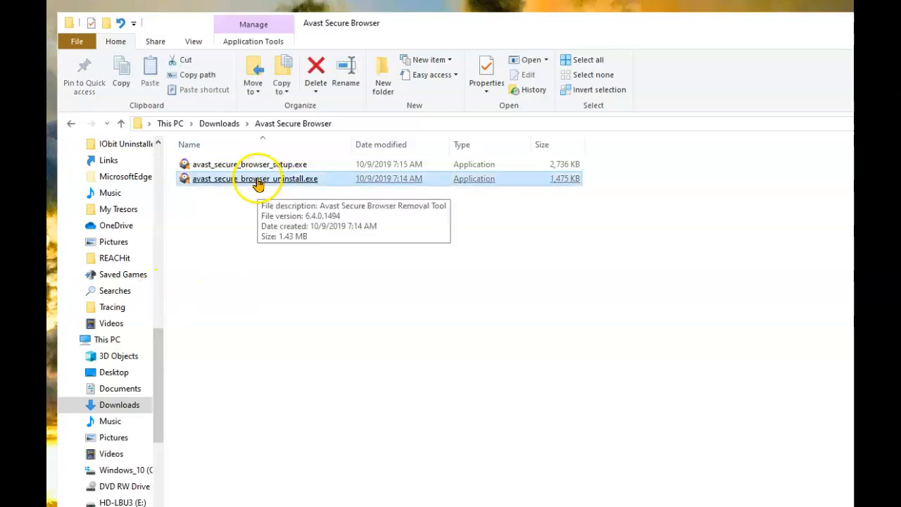
{"action": "double_click", "coordinate": [256, 178]}
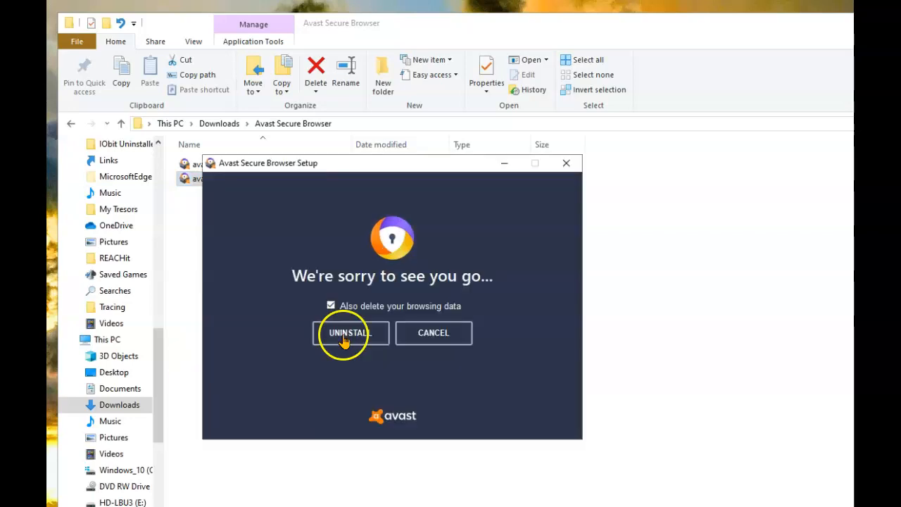
{"action": "left_click", "coordinate": [350, 333]}
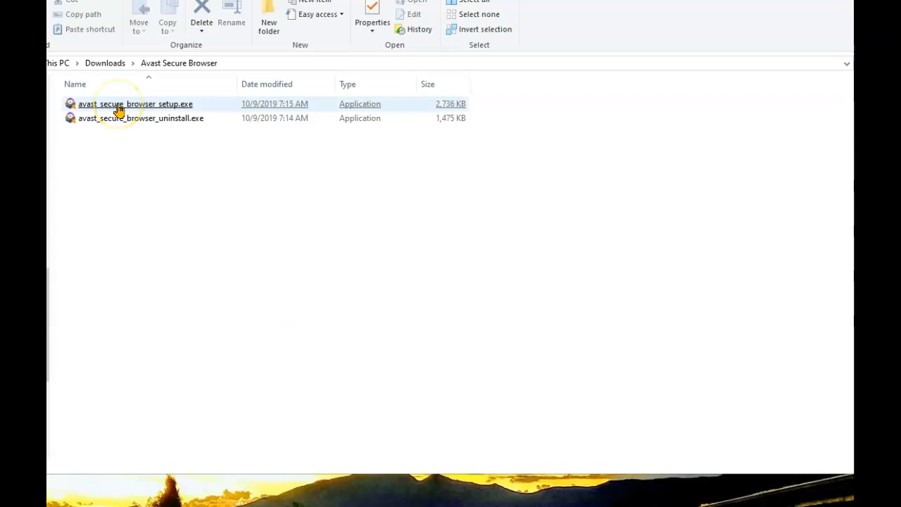
Launch avast_secure_browser_setup.exe and show its installation Options page
{"action": "double_click", "coordinate": [118, 103]}
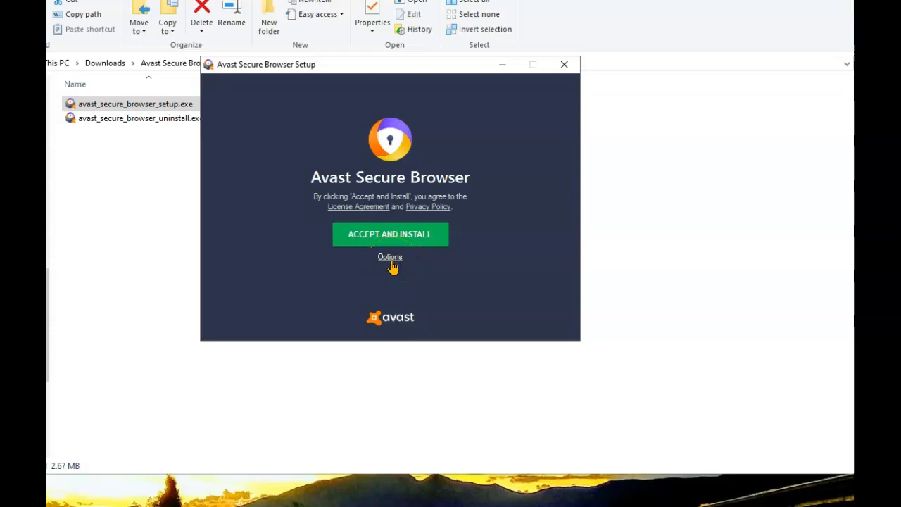
{"action": "left_click", "coordinate": [389, 257]}
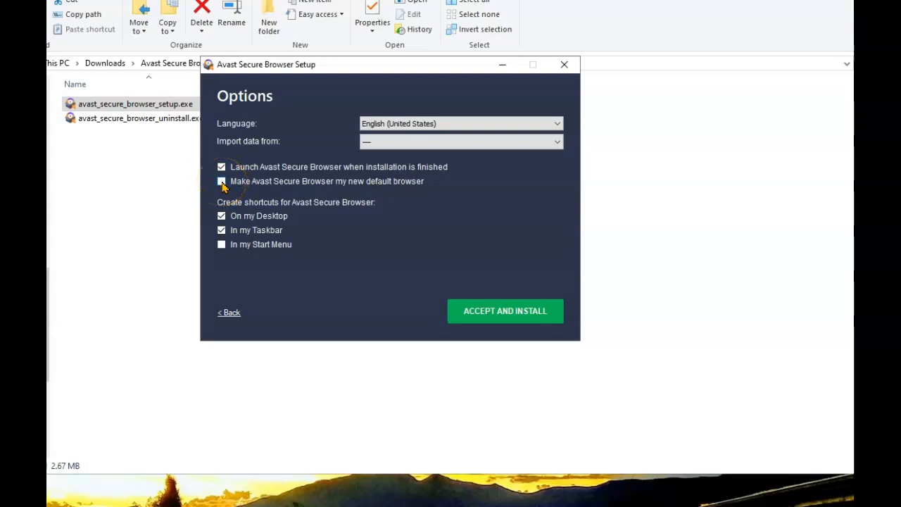
Install as default browser with a Start Menu shortcut and no desktop shortcut
{"action": "left_click", "coordinate": [222, 181]}
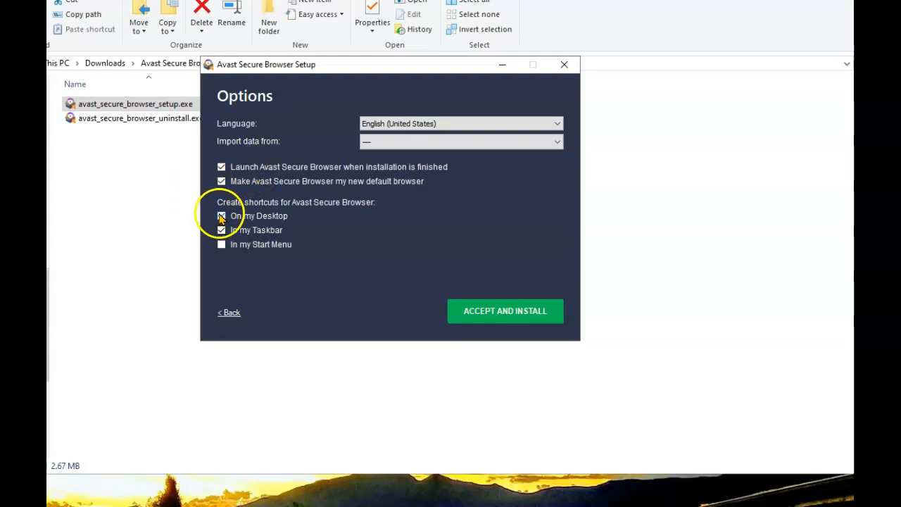
{"action": "left_click", "coordinate": [222, 215]}
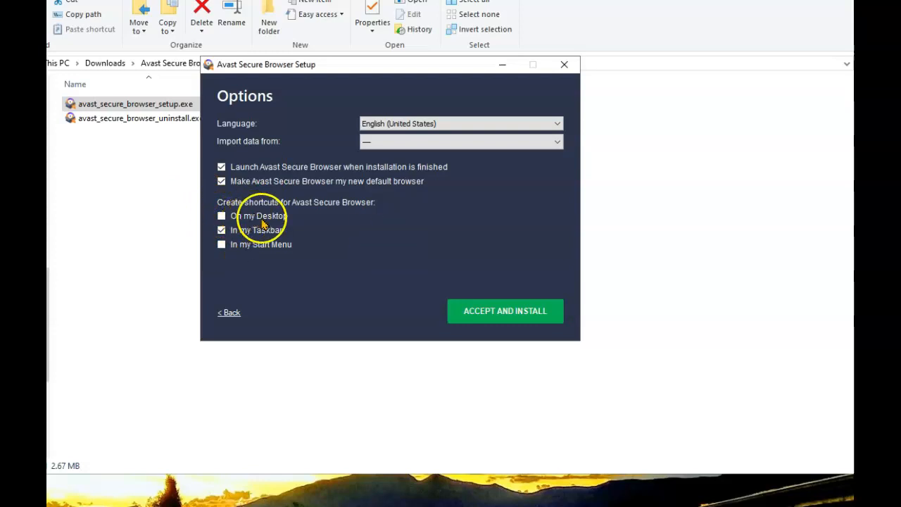
{"action": "left_click", "coordinate": [222, 244]}
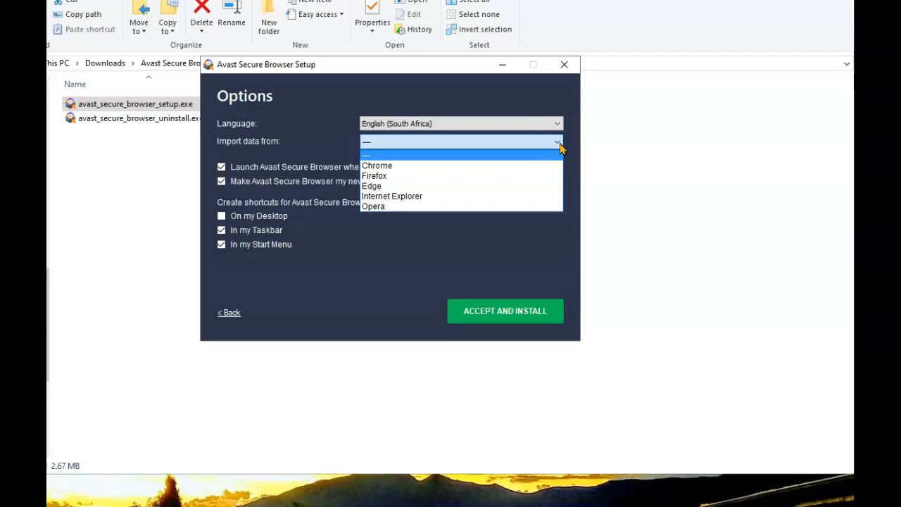
{"action": "mouse_move", "coordinate": [524, 243]}
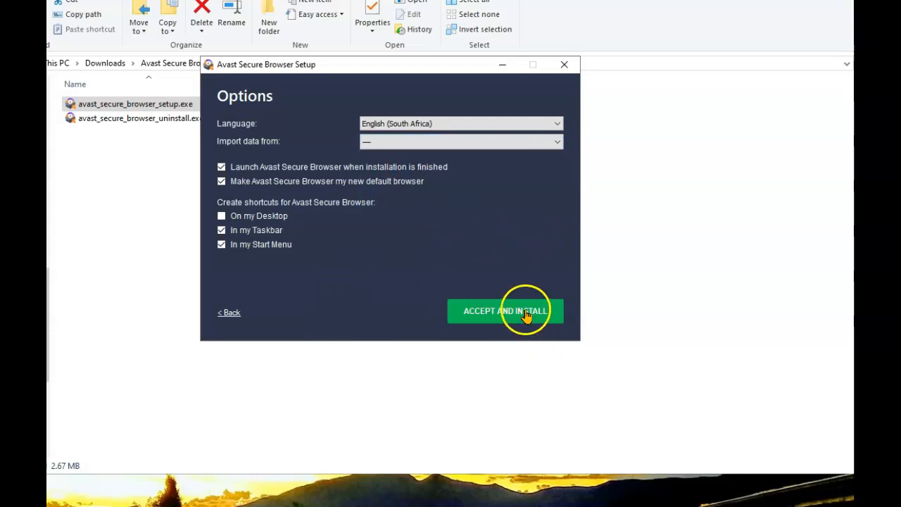
{"action": "left_click", "coordinate": [505, 311]}
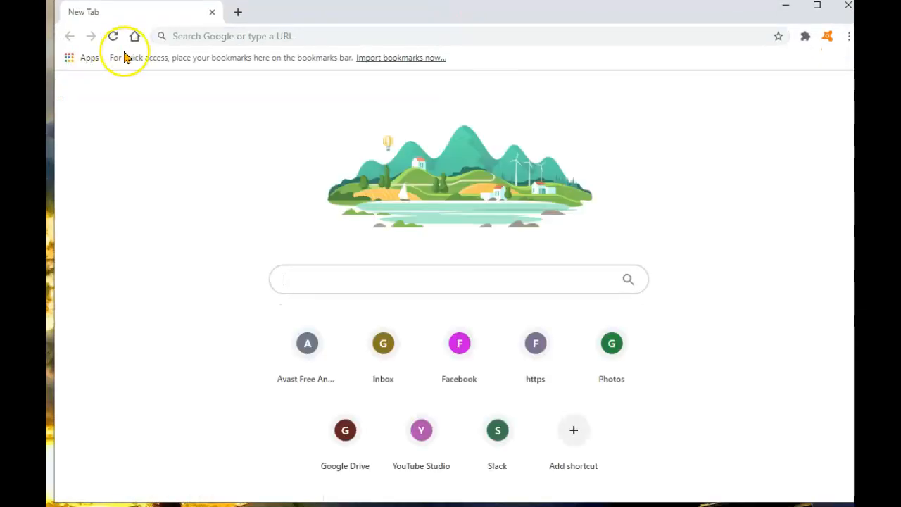
Use the bookmarks bar's 'Import bookmarks now...' link to reach the import dialog
{"action": "left_click", "coordinate": [401, 58]}
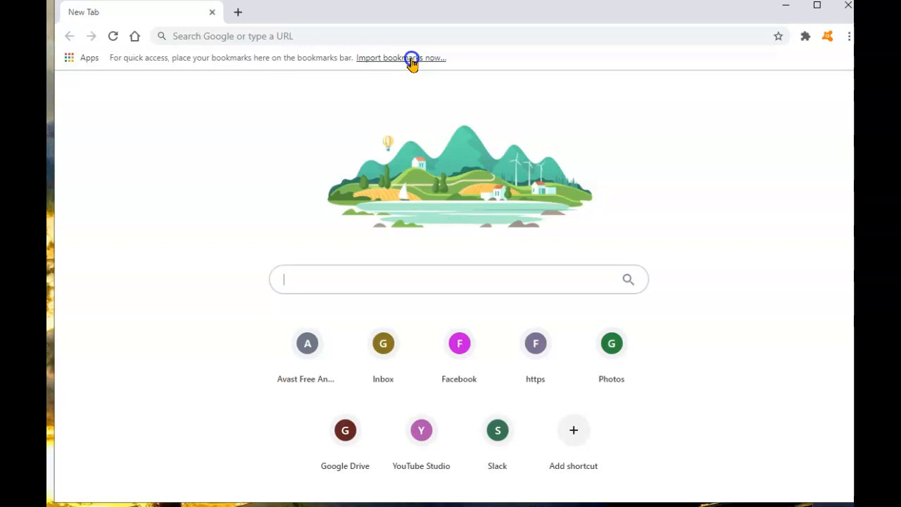
{"action": "left_click", "coordinate": [410, 57]}
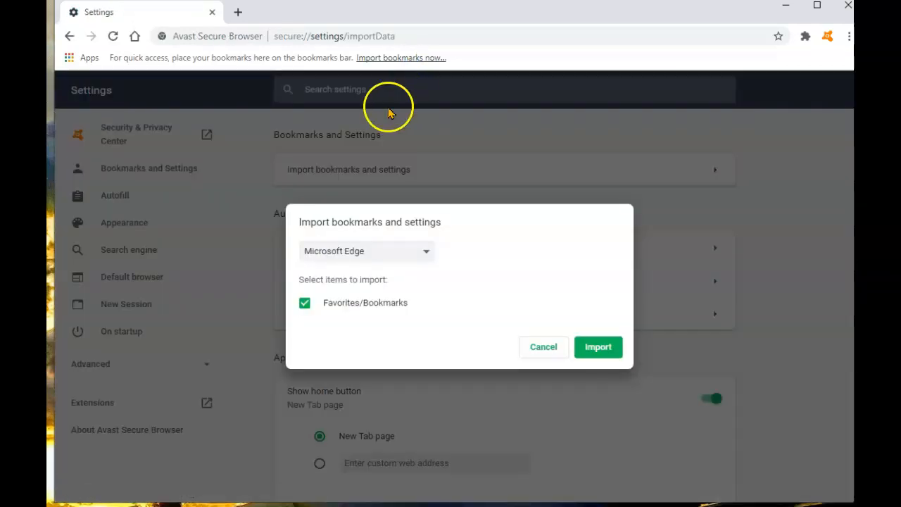
Choose 'Bookmarks HTML File' as the import source and open the file picker
{"action": "left_click", "coordinate": [366, 250]}
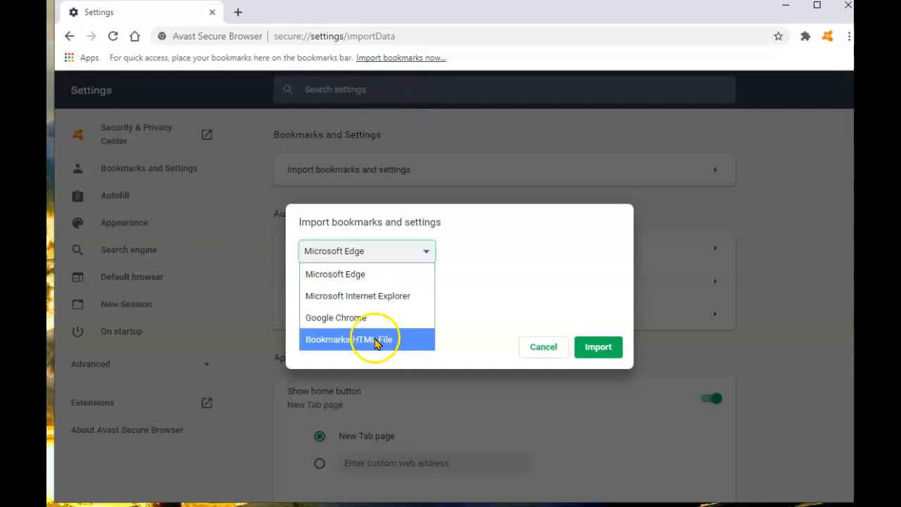
{"action": "mouse_move", "coordinate": [357, 348]}
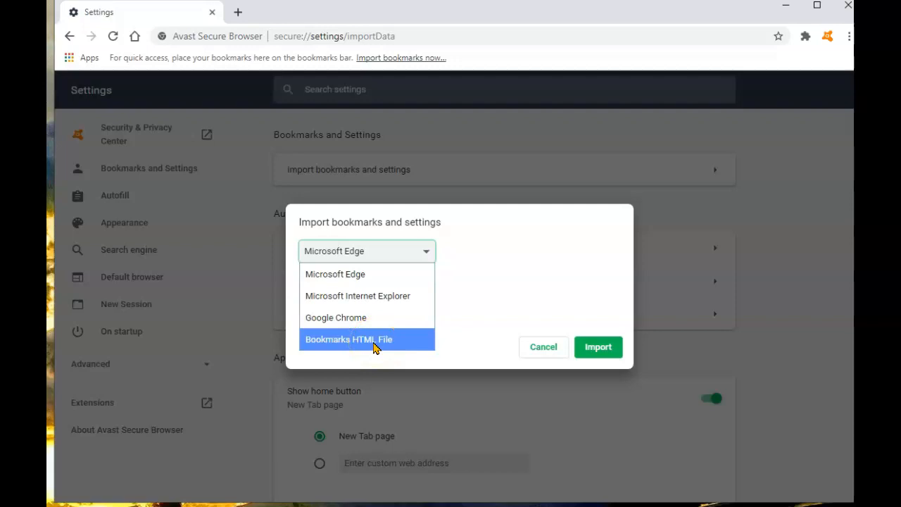
{"action": "left_click", "coordinate": [363, 340]}
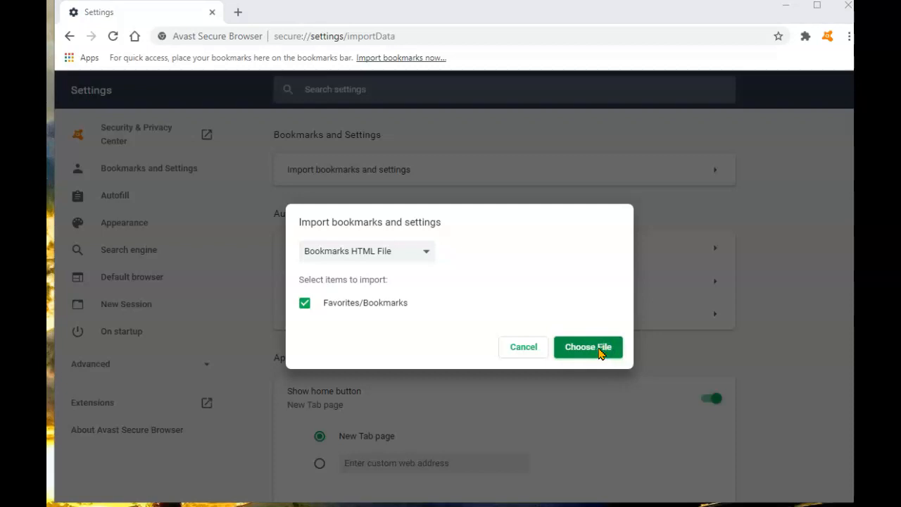
{"action": "left_click", "coordinate": [588, 347]}
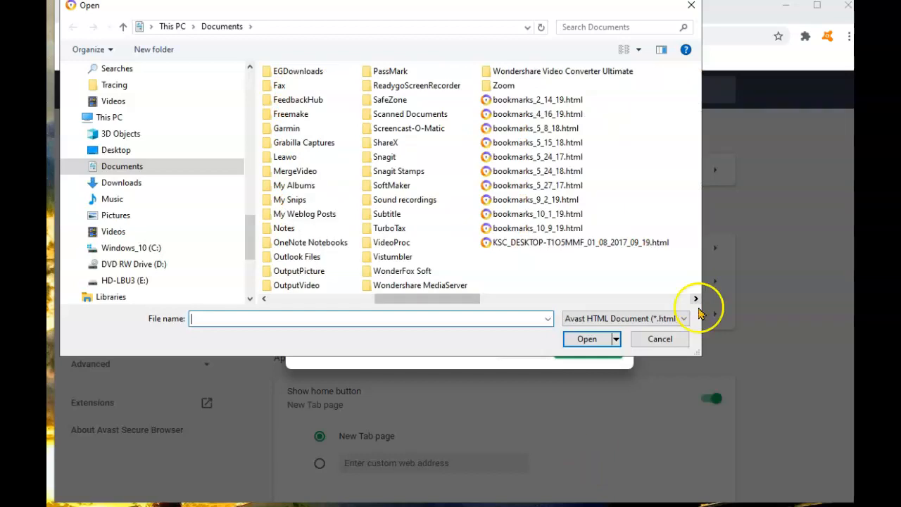
{"action": "mouse_move", "coordinate": [737, 317]}
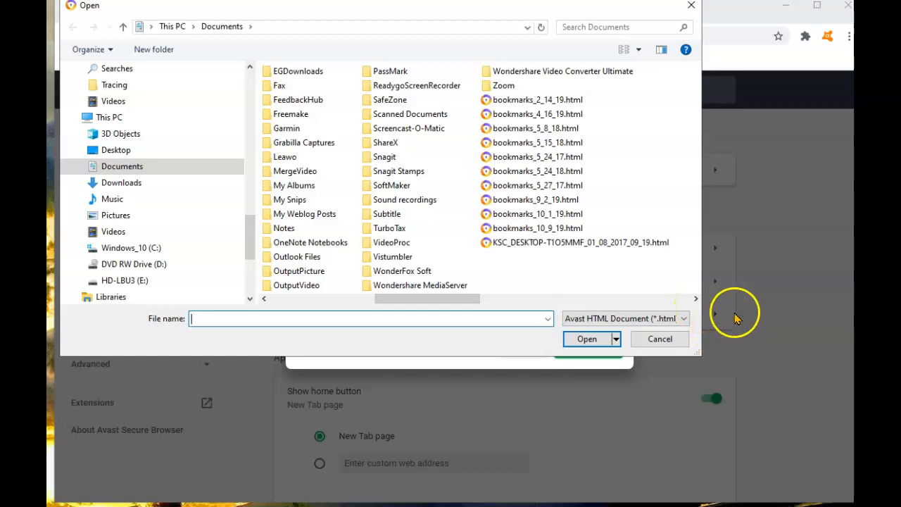
{"action": "mouse_move", "coordinate": [519, 231]}
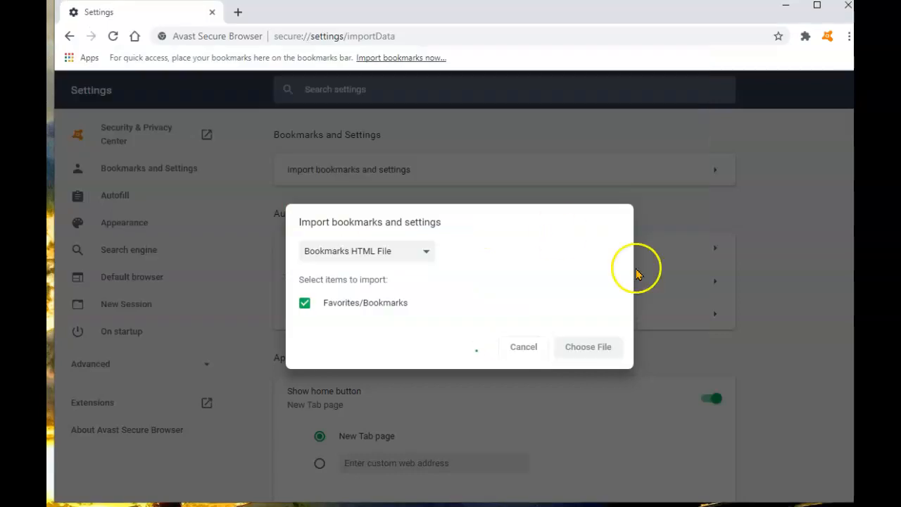
Open the bookmarks HTML file and finish the import with the bookmarks bar shown
{"action": "left_click", "coordinate": [588, 347]}
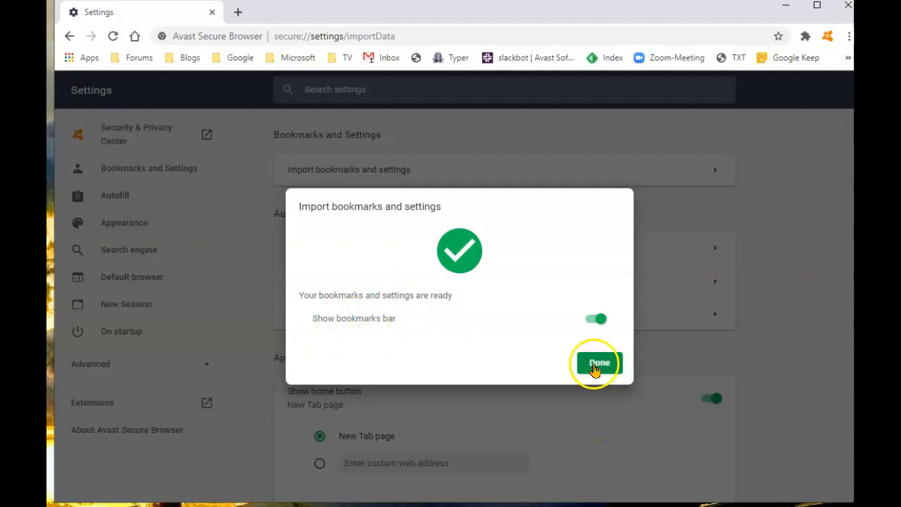
{"action": "left_click", "coordinate": [596, 362]}
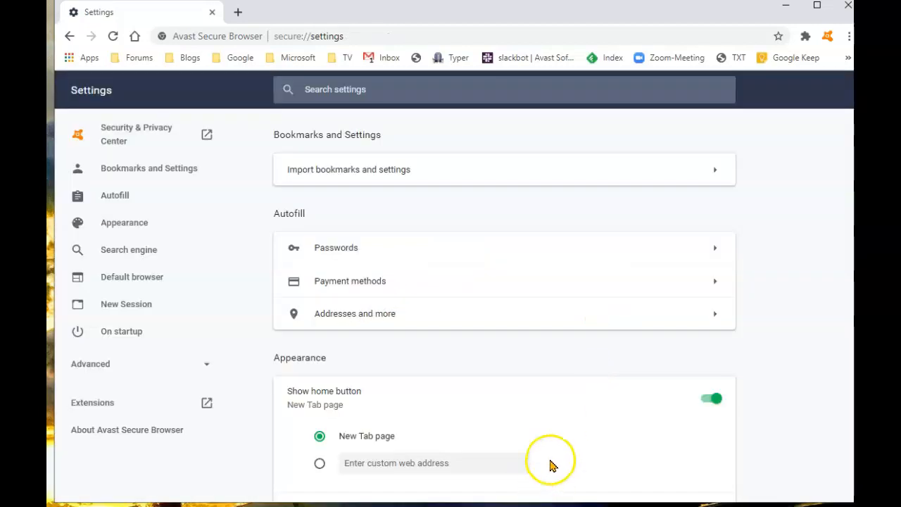
{"action": "mouse_move", "coordinate": [326, 43]}
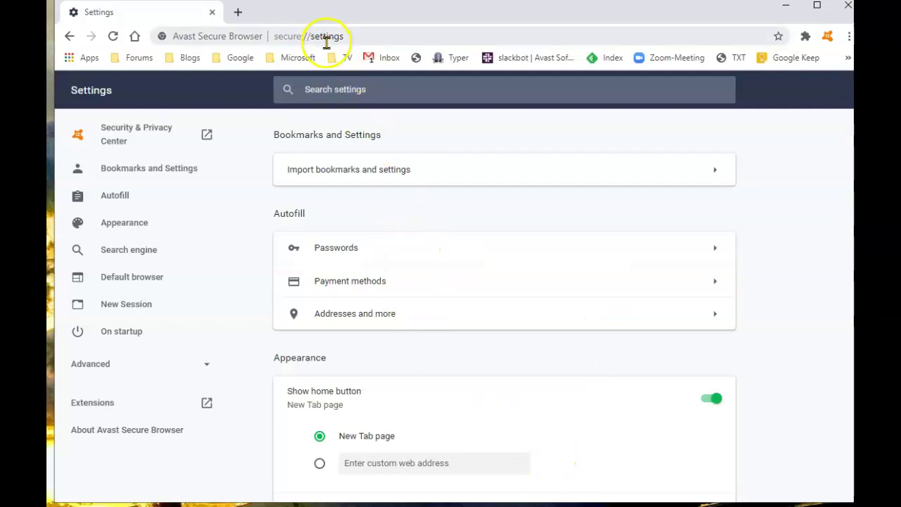
{"action": "mouse_move", "coordinate": [648, 345]}
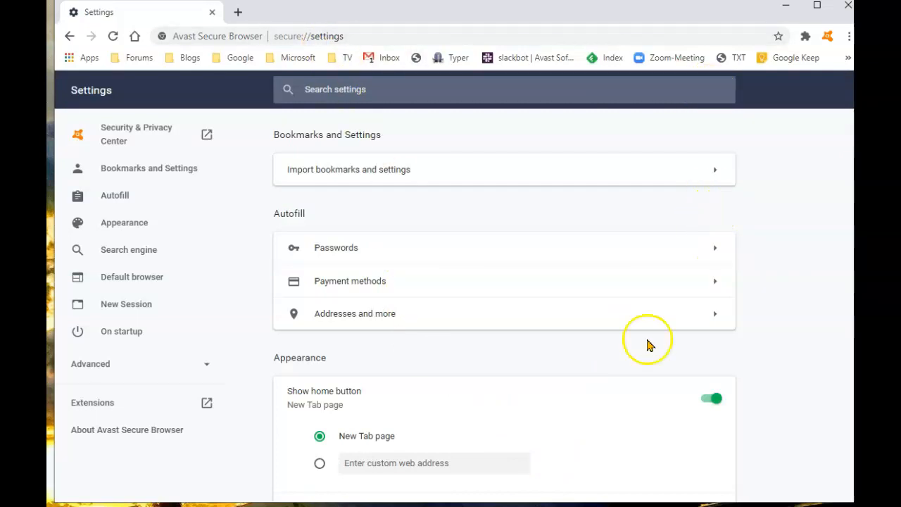
{"action": "mouse_move", "coordinate": [651, 333]}
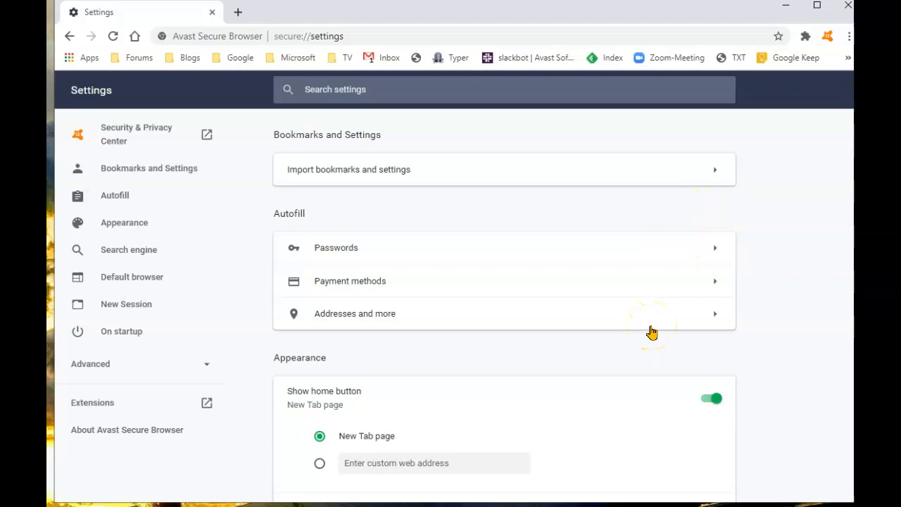
{"action": "mouse_move", "coordinate": [109, 492]}
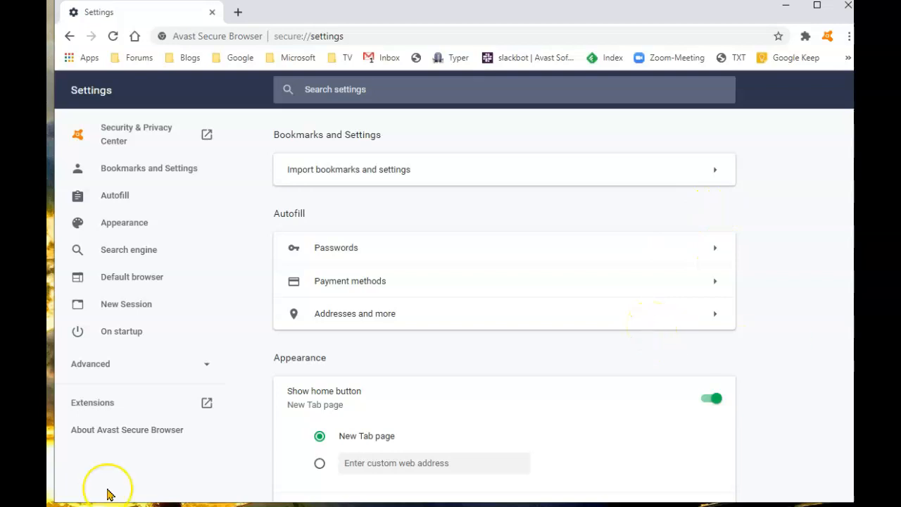